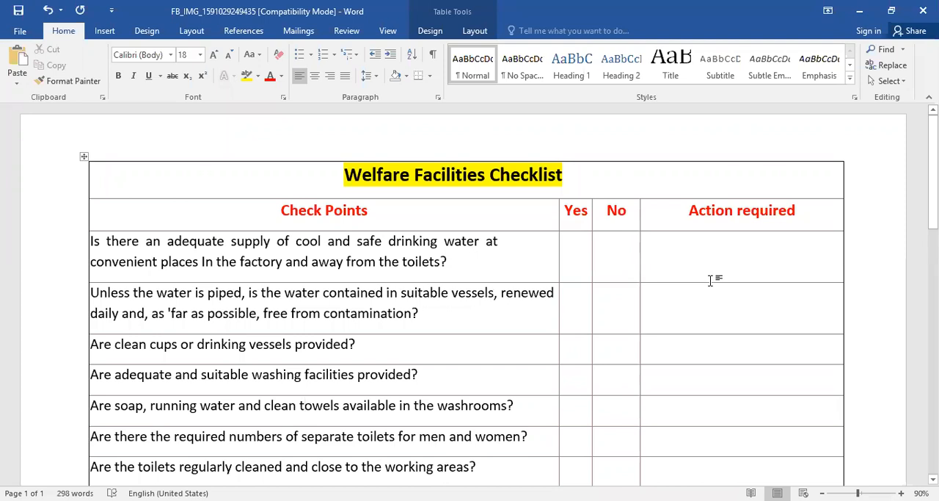
left_click(324, 211)
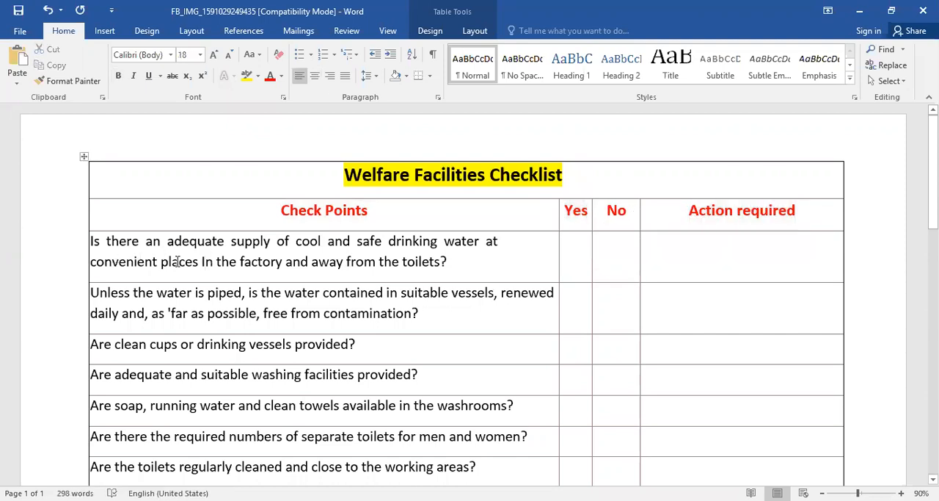
scroll("down", 3)
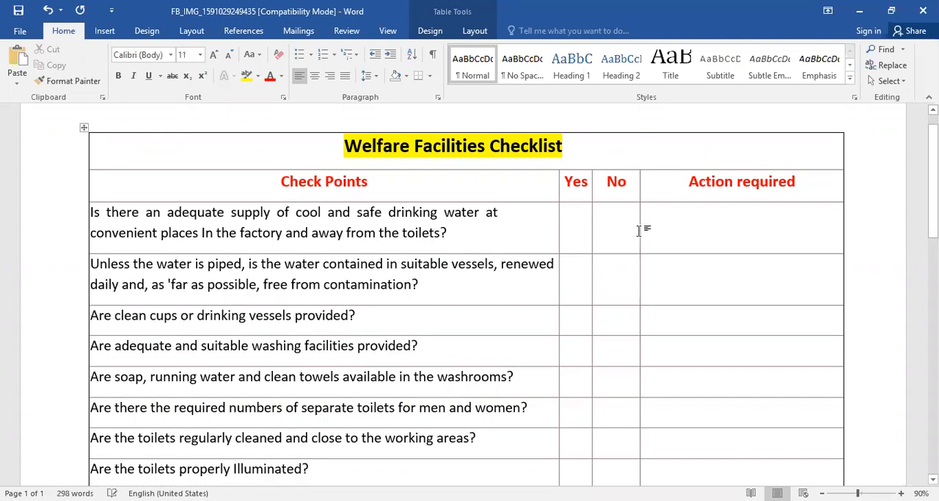
mouse_move(732, 227)
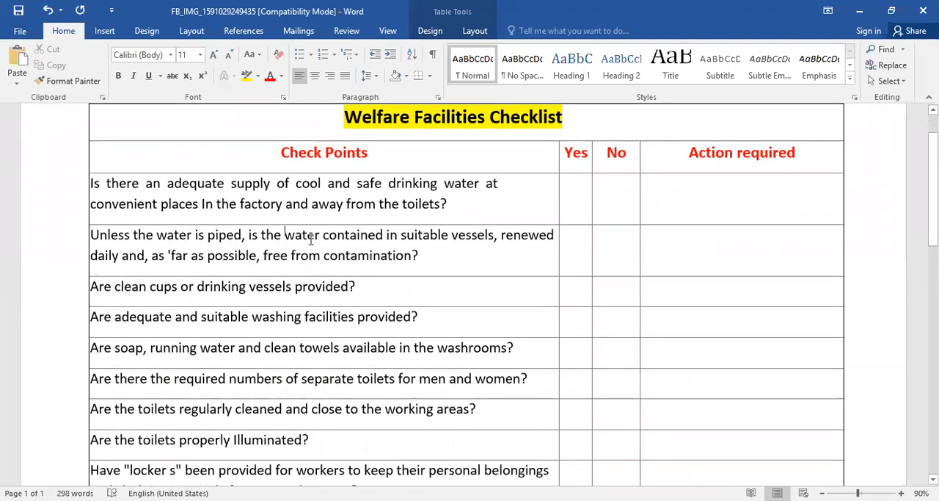
left_click_drag(285, 234, 419, 255)
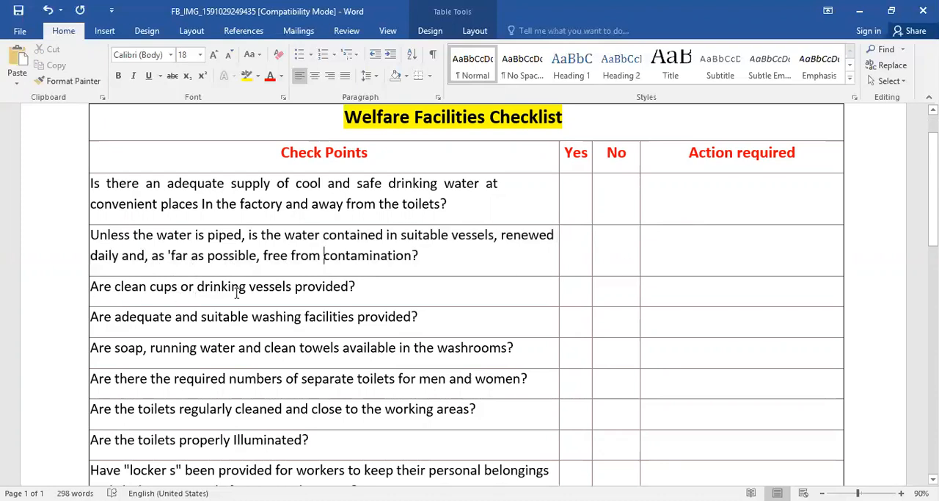
scroll("down", 3)
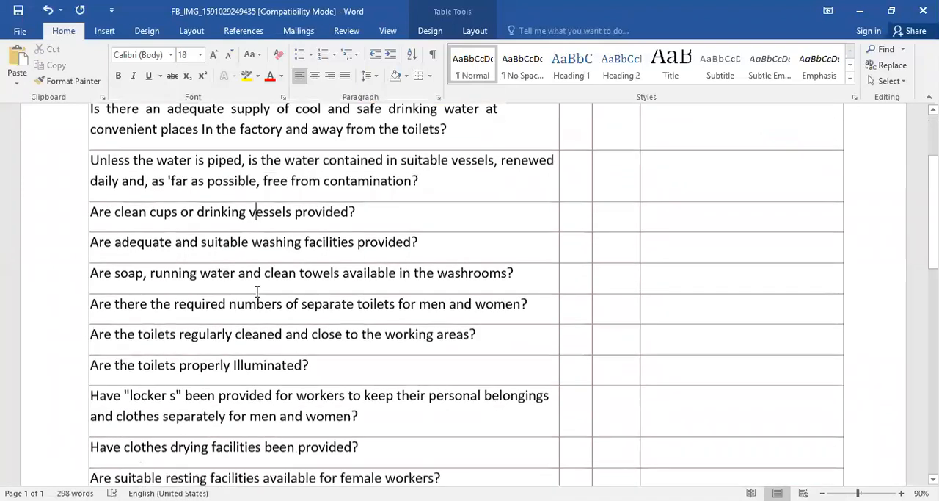
scroll("down", 3)
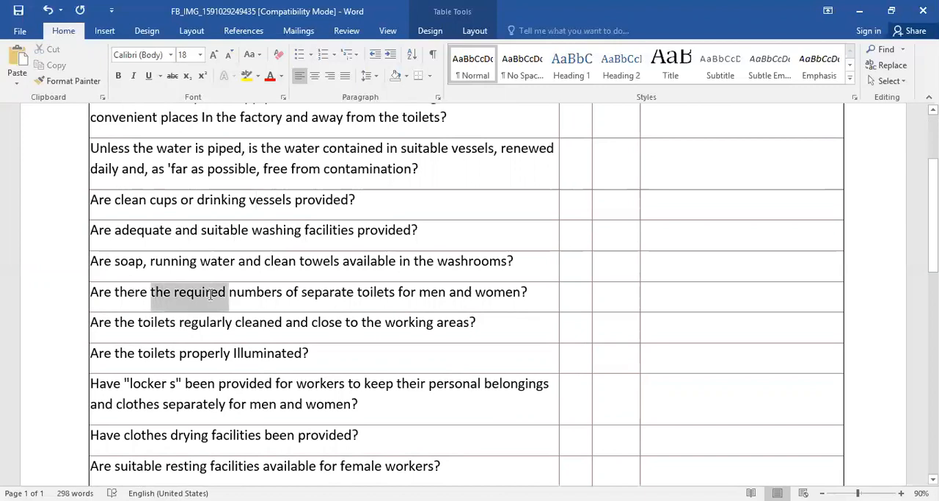
double_click(199, 291)
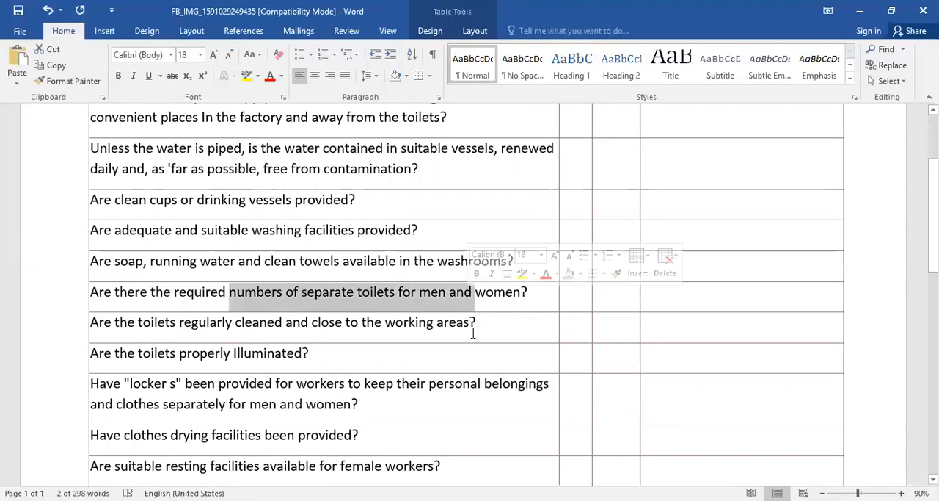
left_click(145, 331)
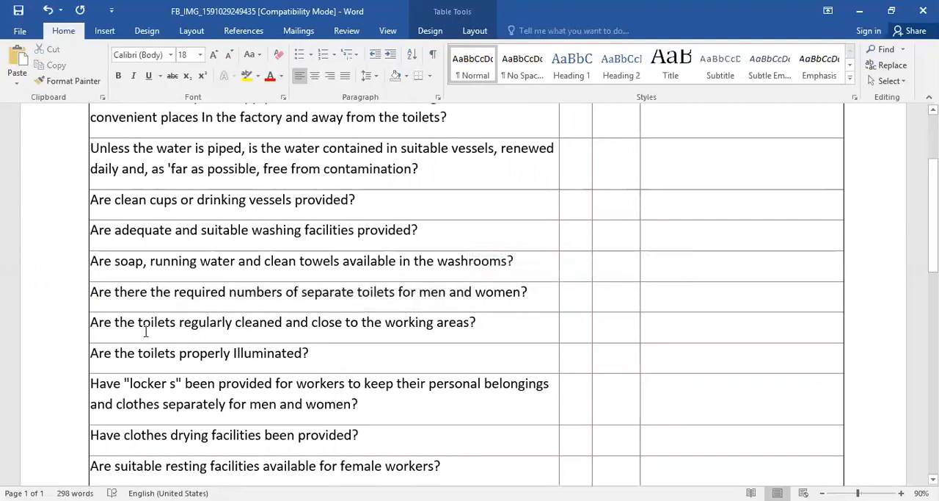
left_click_drag(138, 321, 308, 321)
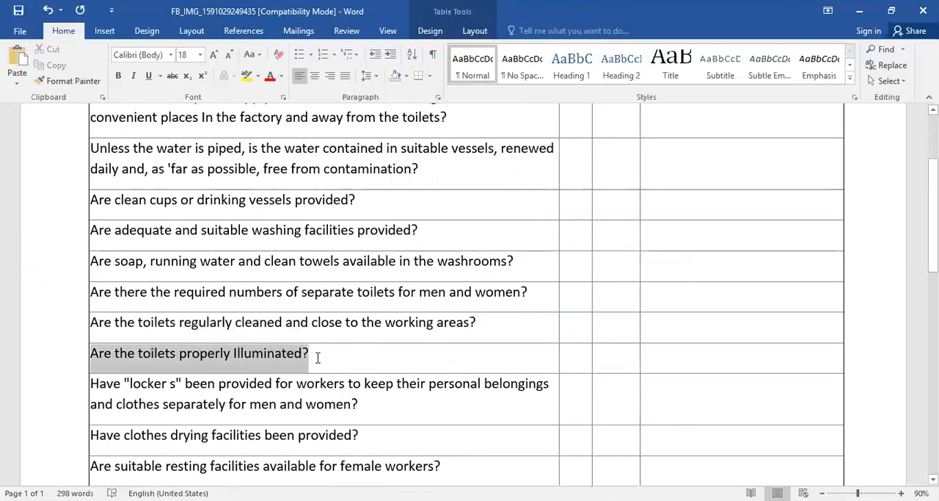
scroll("down", 3)
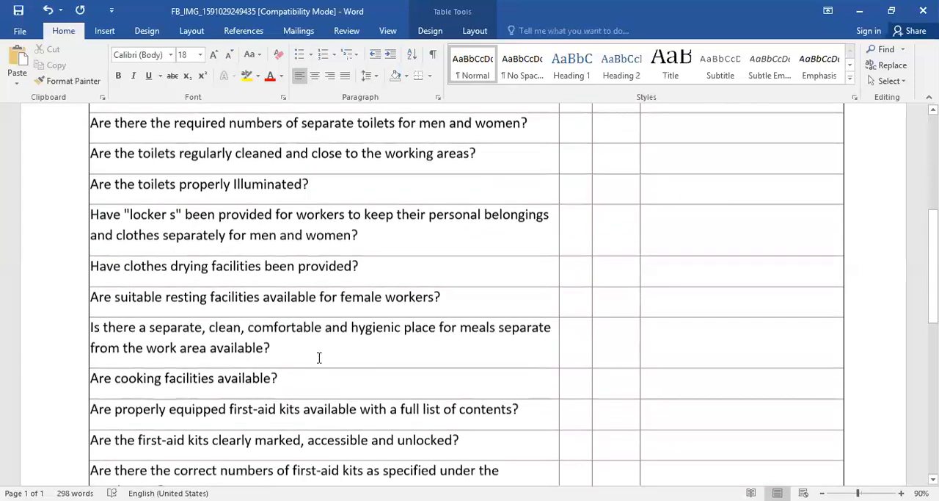
scroll("down", 3)
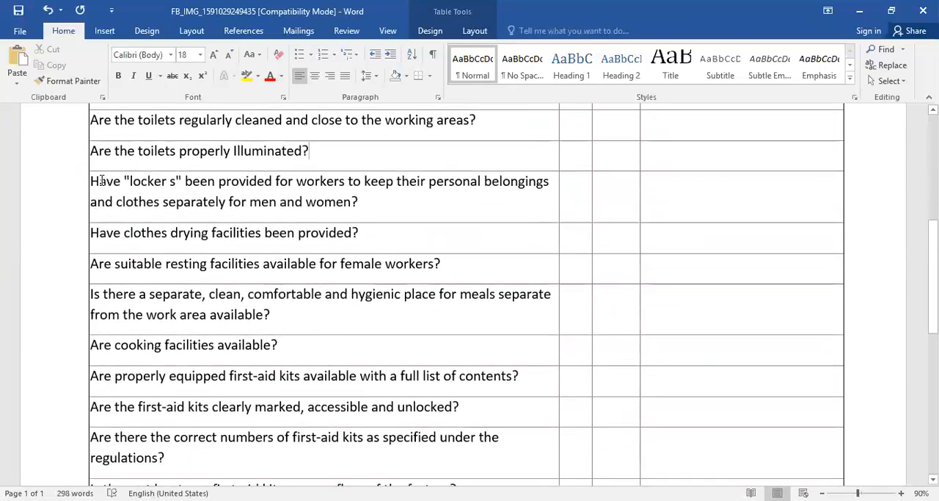
left_click_drag(89, 180, 395, 181)
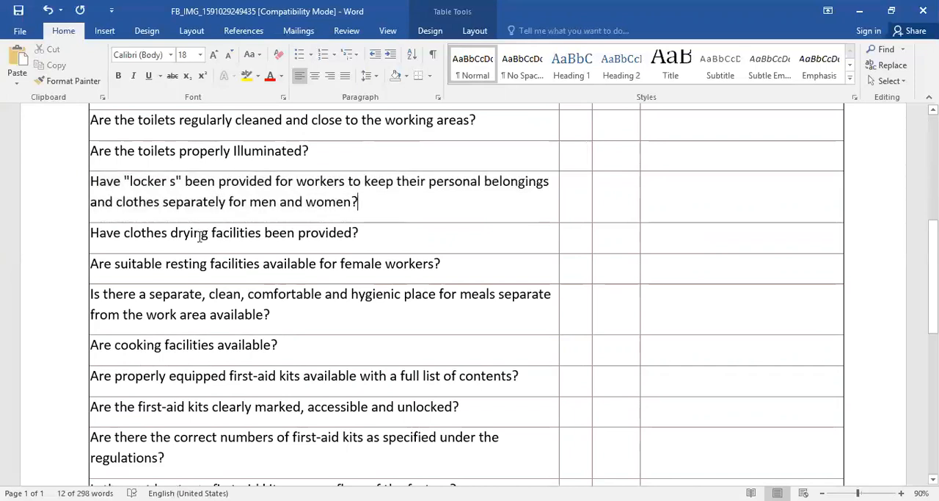
left_click_drag(89, 232, 265, 233)
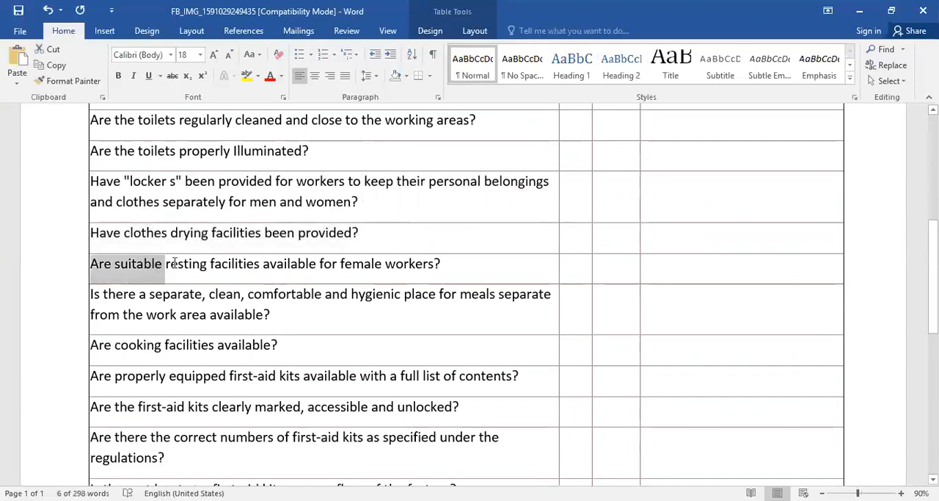
left_click_drag(173, 264, 441, 264)
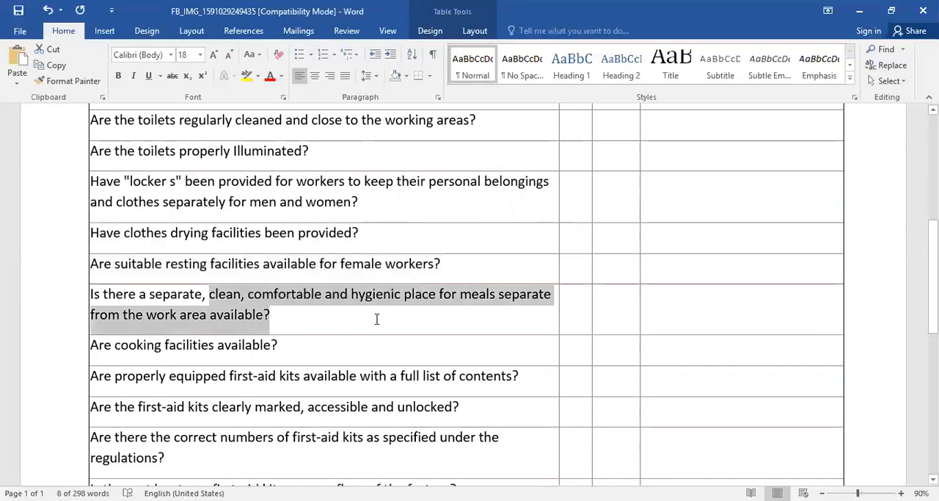
scroll("down", 3)
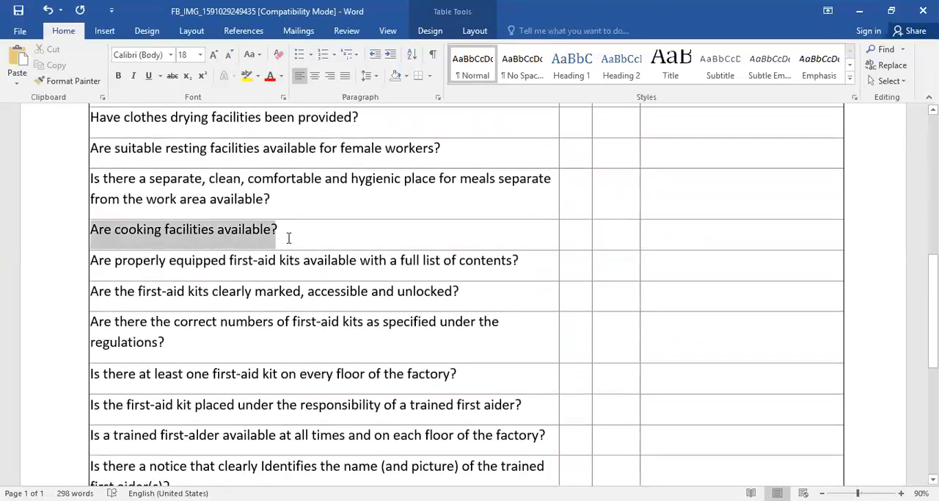
left_click(110, 260)
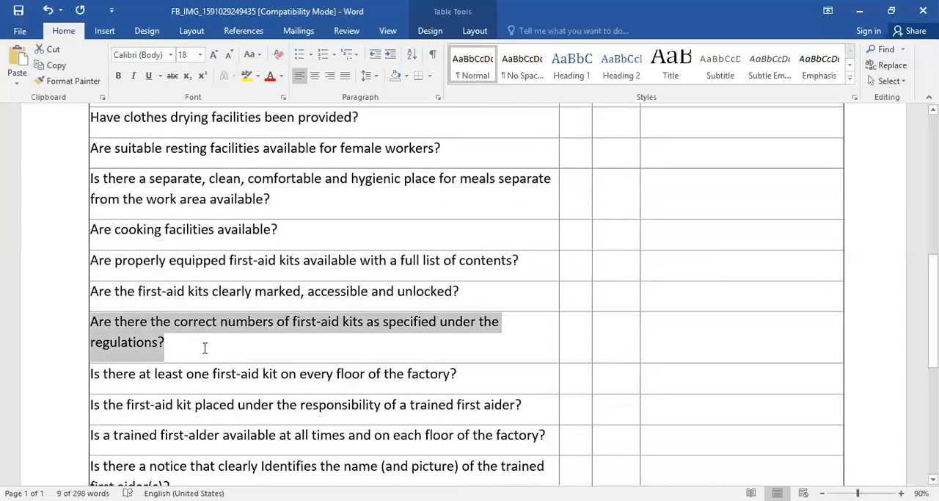
left_click(205, 343)
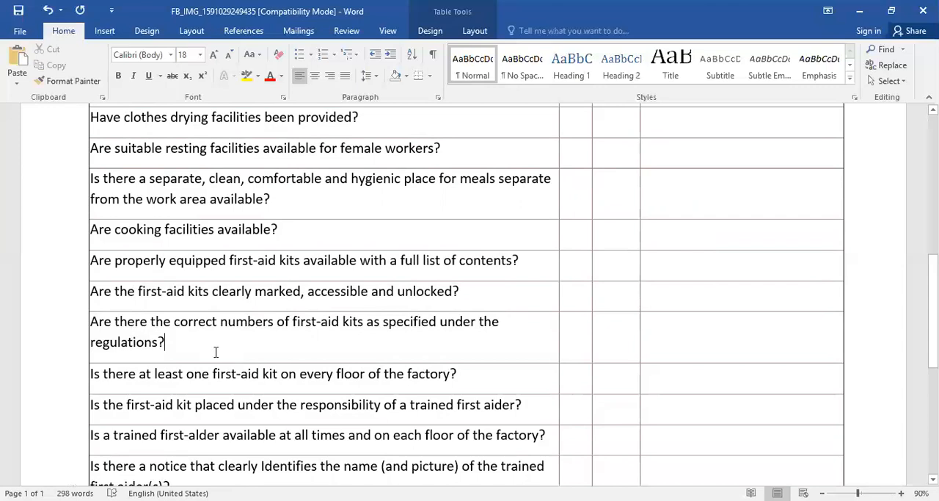
scroll("down", 3)
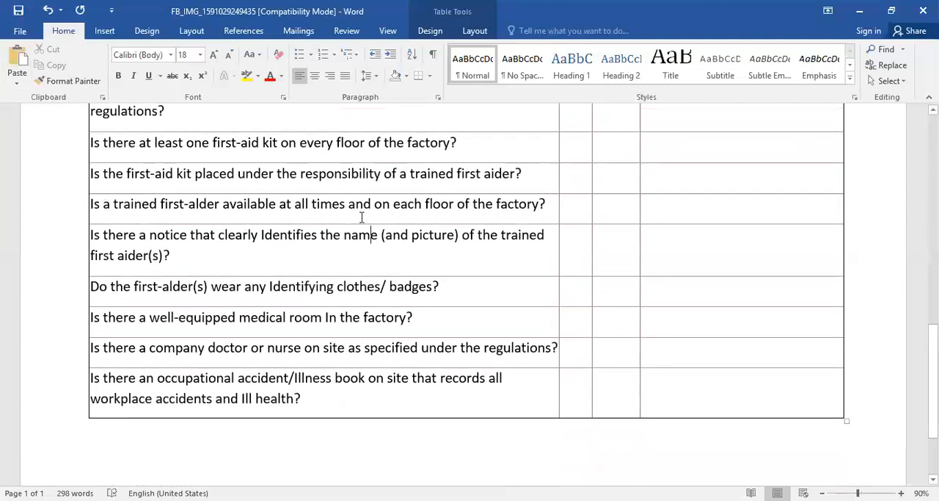
mouse_move(481, 222)
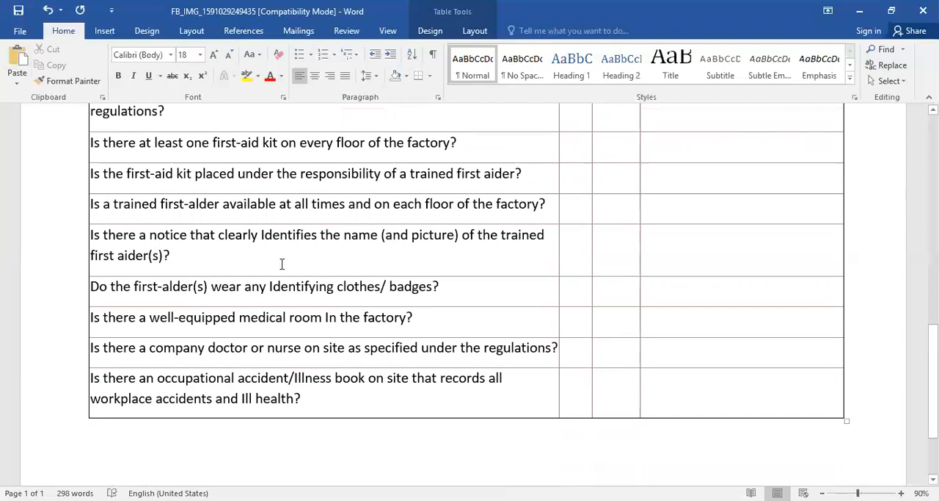
mouse_move(350, 262)
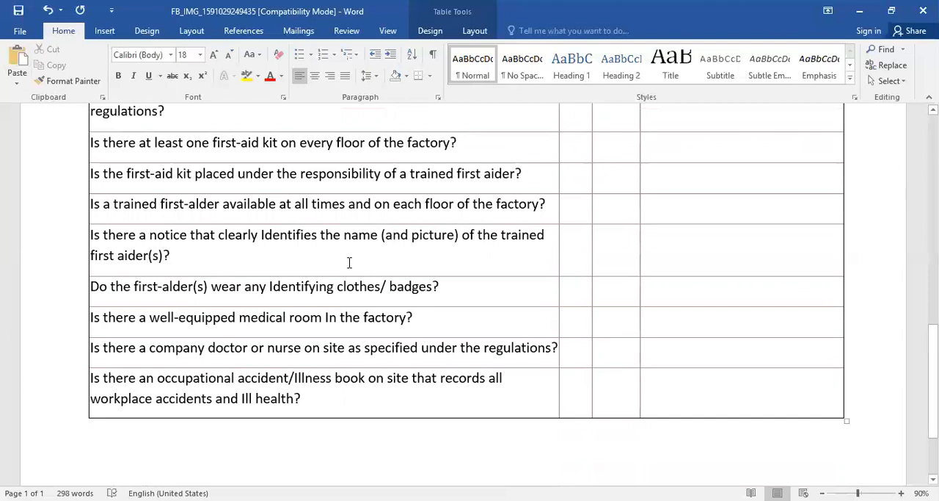
left_click(160, 254)
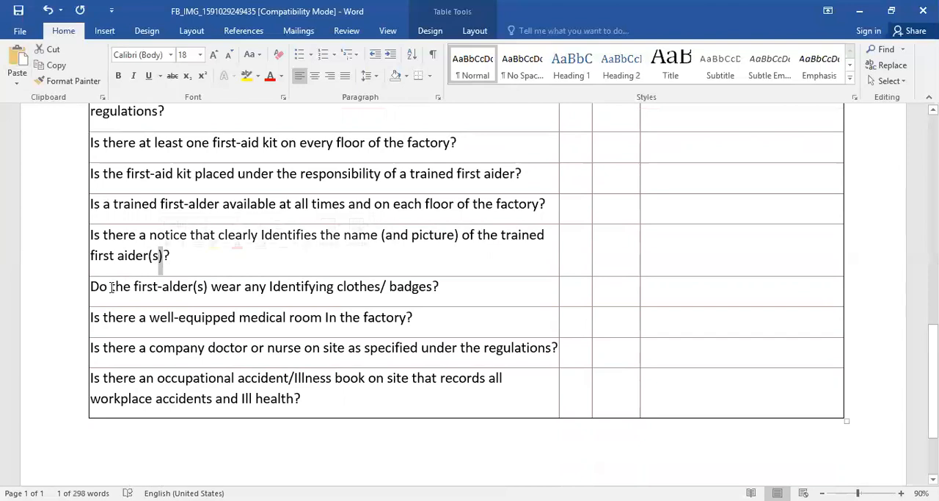
left_click_drag(90, 286, 345, 286)
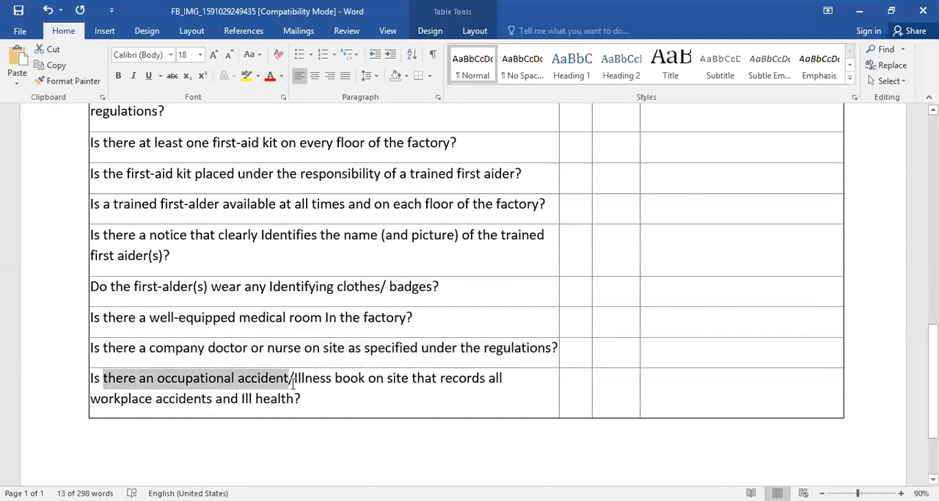
left_click(302, 398)
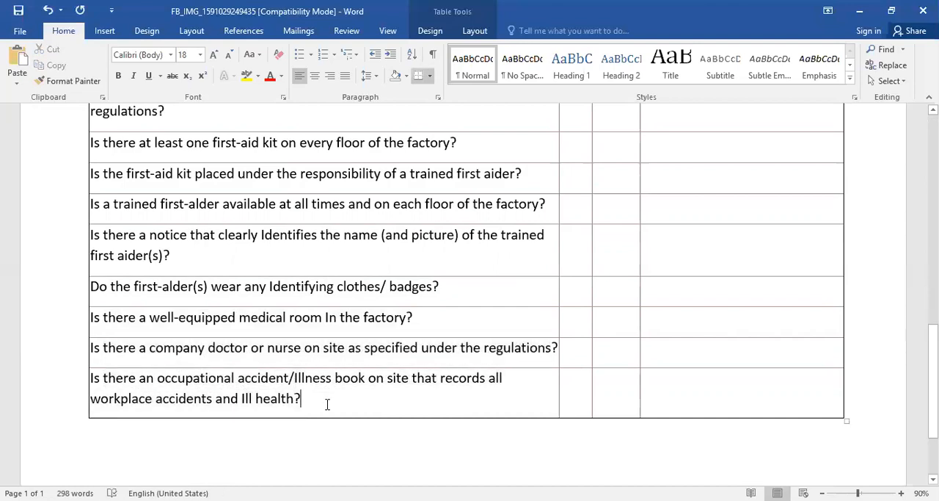